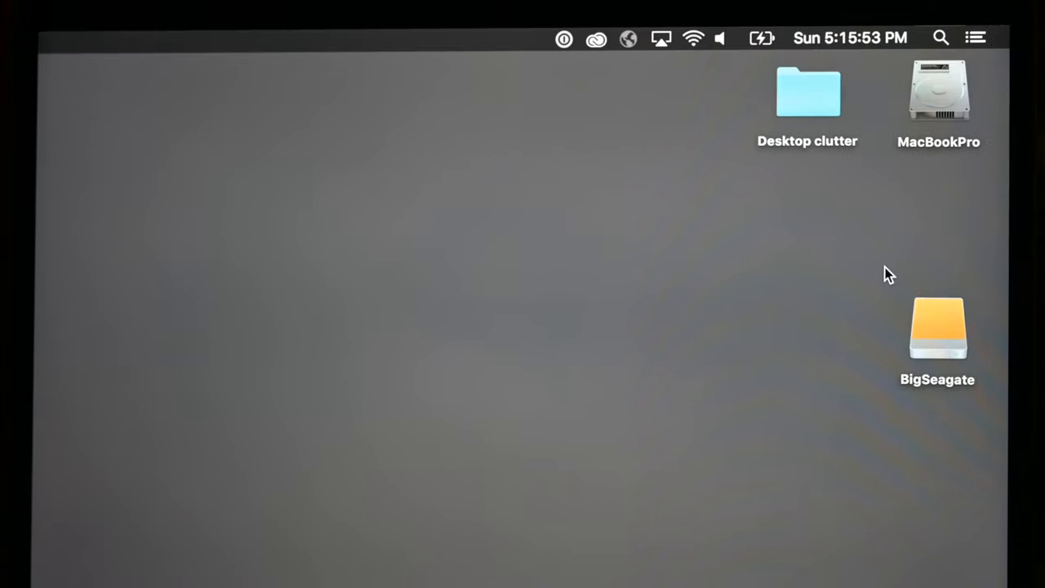
pyautogui.moveTo(709, 314)
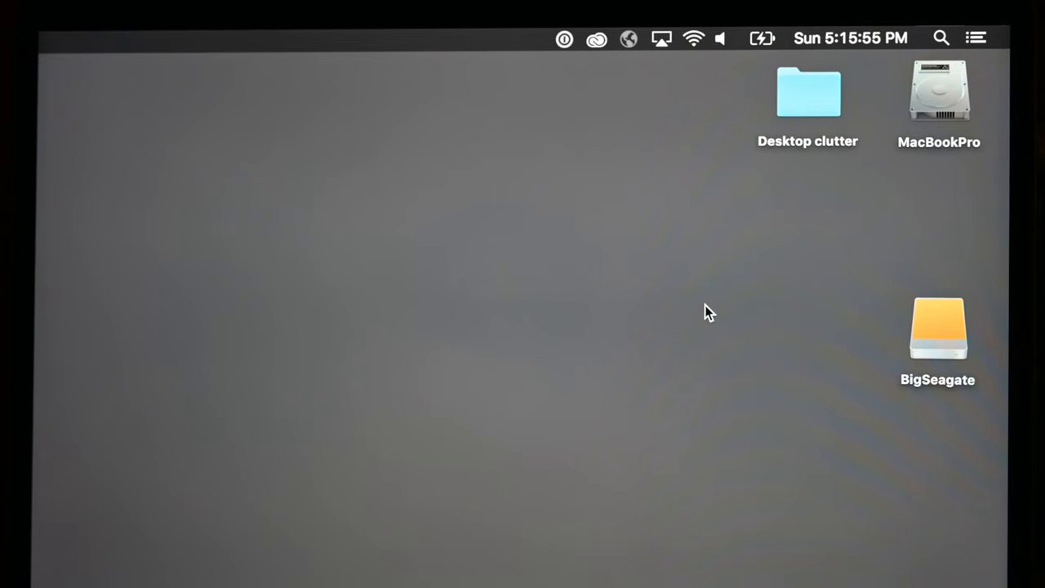
pyautogui.moveTo(790, 325)
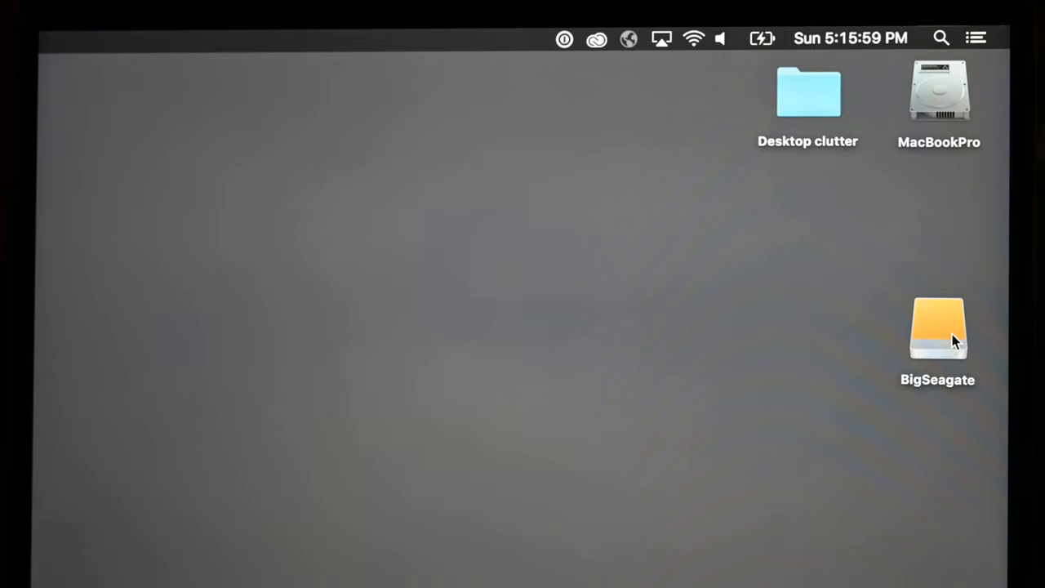
# Show Get Info for the BigSeagate drive, revealing its 2 TB capacity.
pyautogui.click(938, 328)
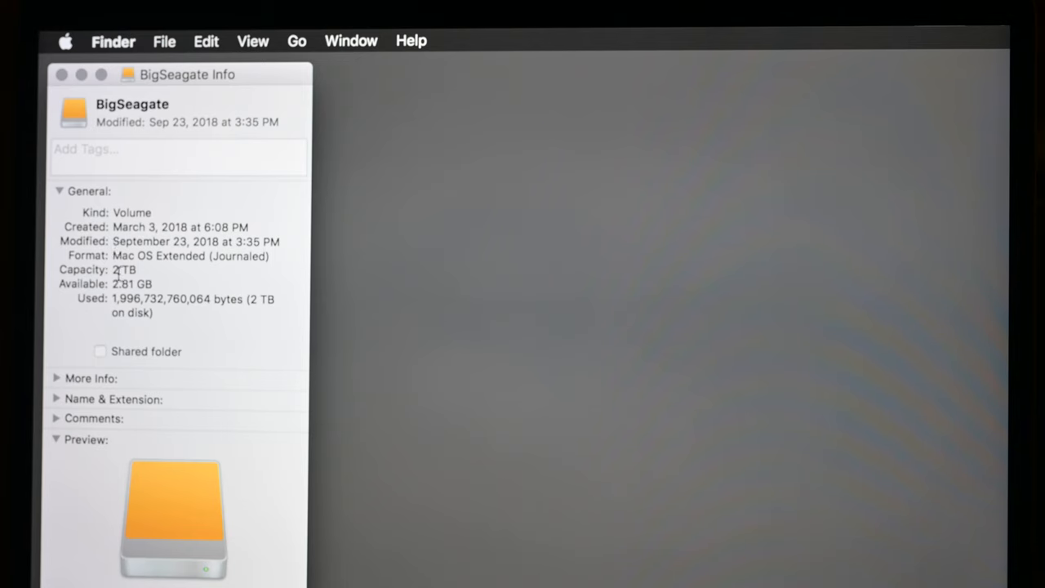
pyautogui.moveTo(147, 307)
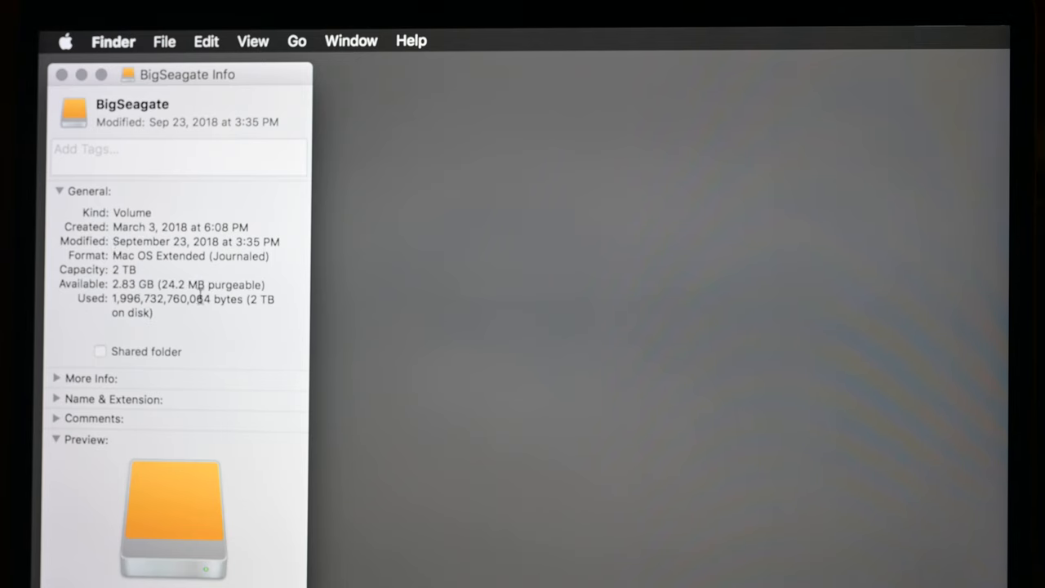
pyautogui.moveTo(193, 353)
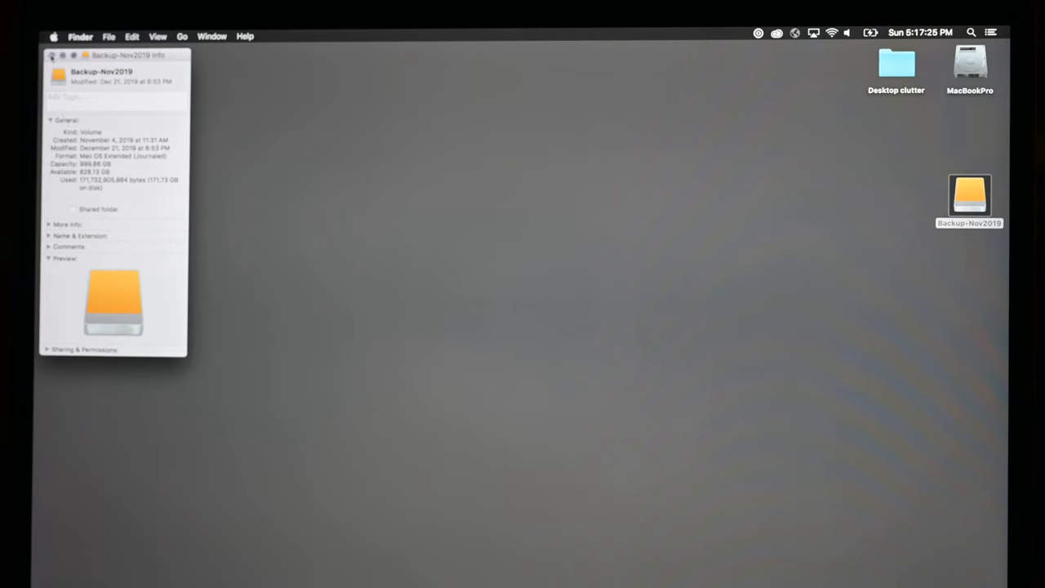
# Close the info window and launch Disk Utility from the Utilities folder.
pyautogui.click(183, 36)
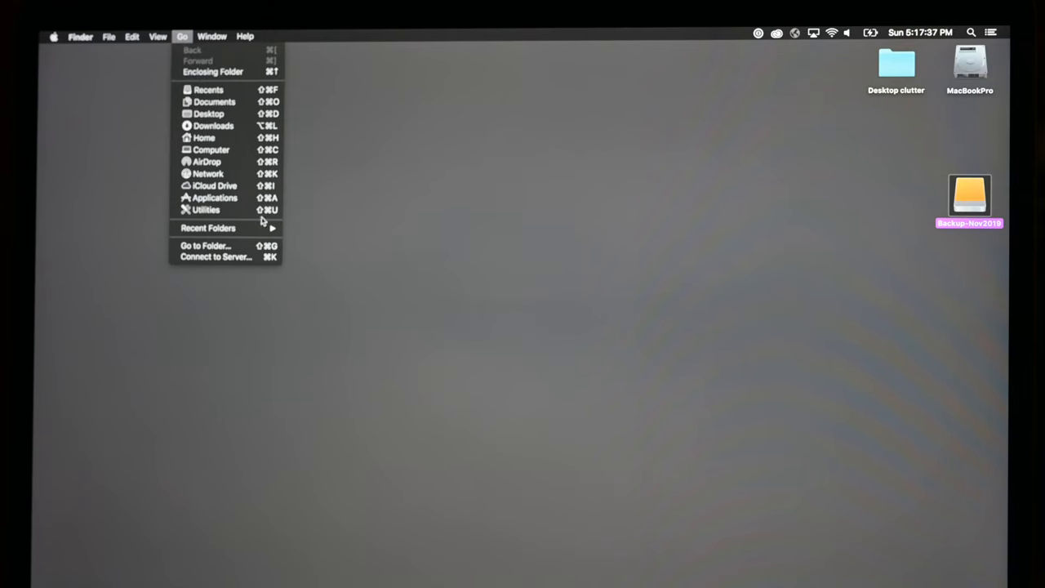
pyautogui.moveTo(206, 209)
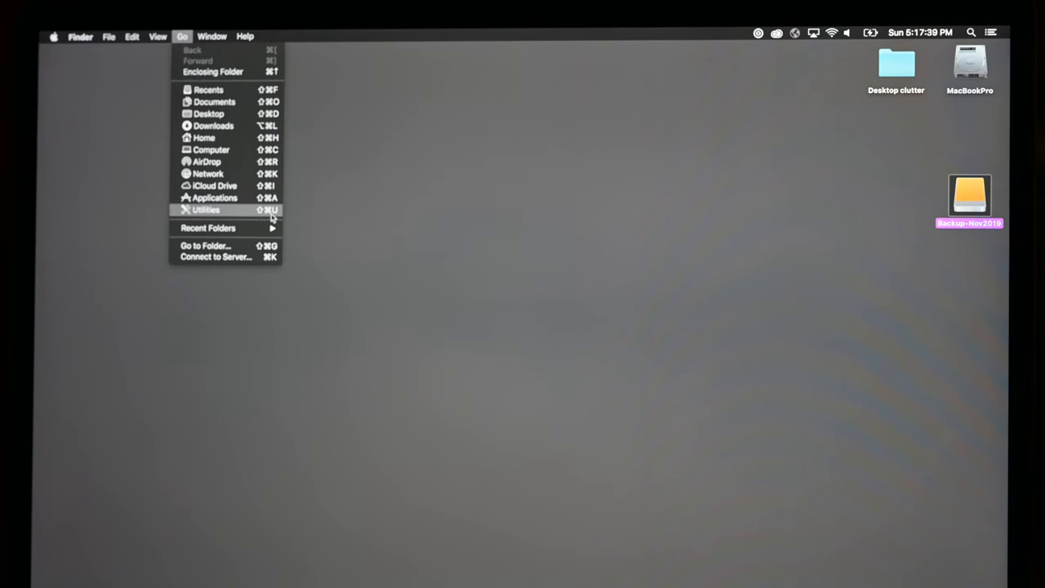
pyautogui.click(206, 209)
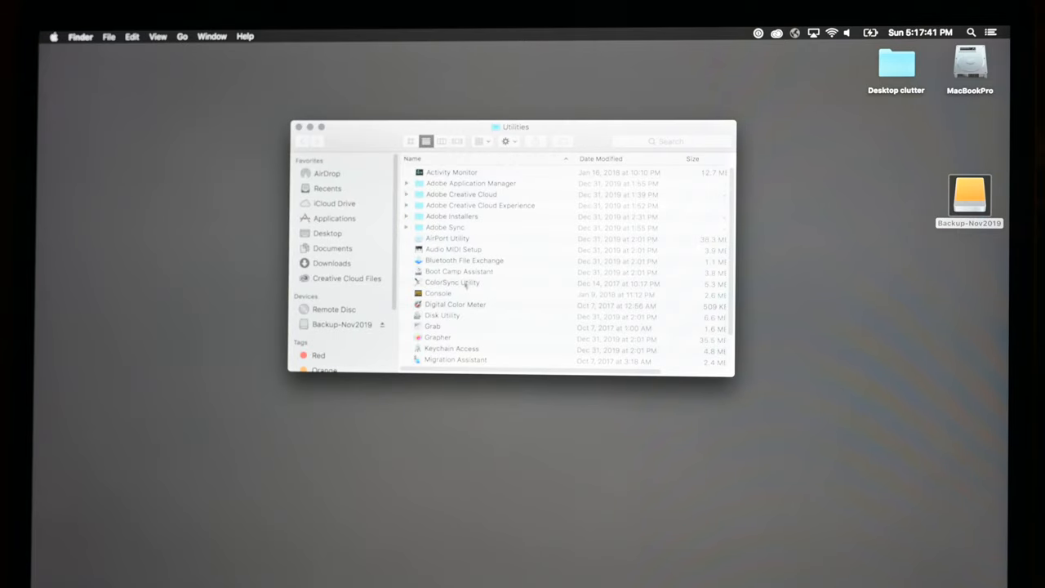
pyautogui.moveTo(437, 317)
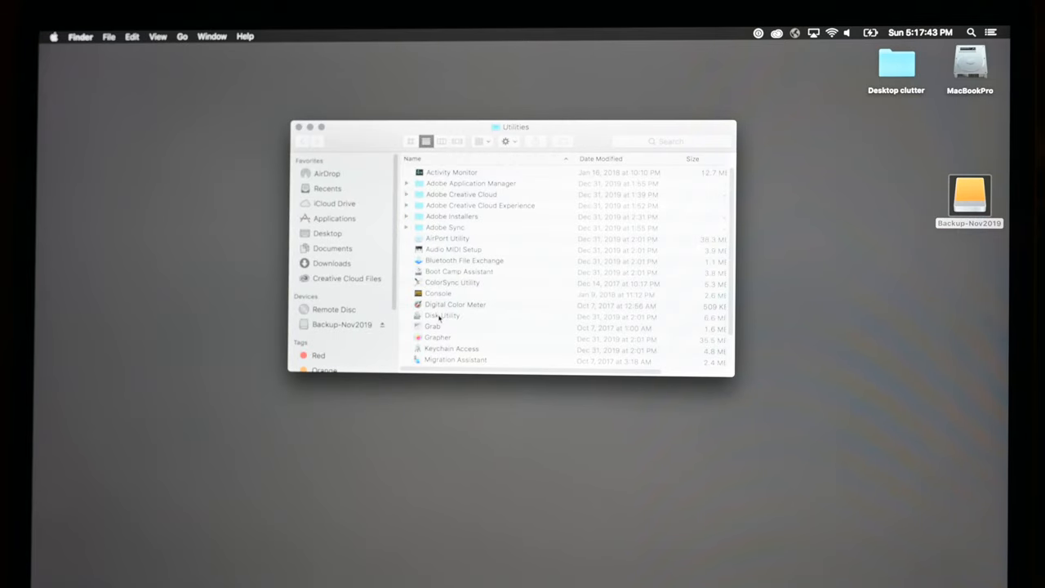
pyautogui.doubleClick(441, 315)
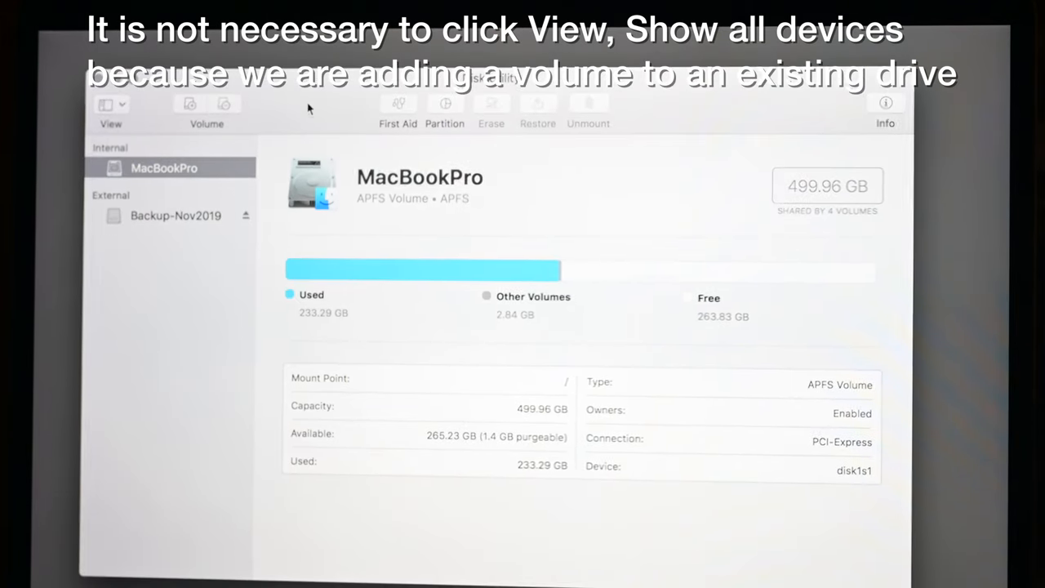
# Show the Backup-Nov2019 external volume's details: 999.86 GB, 828.13 GB free.
pyautogui.click(176, 216)
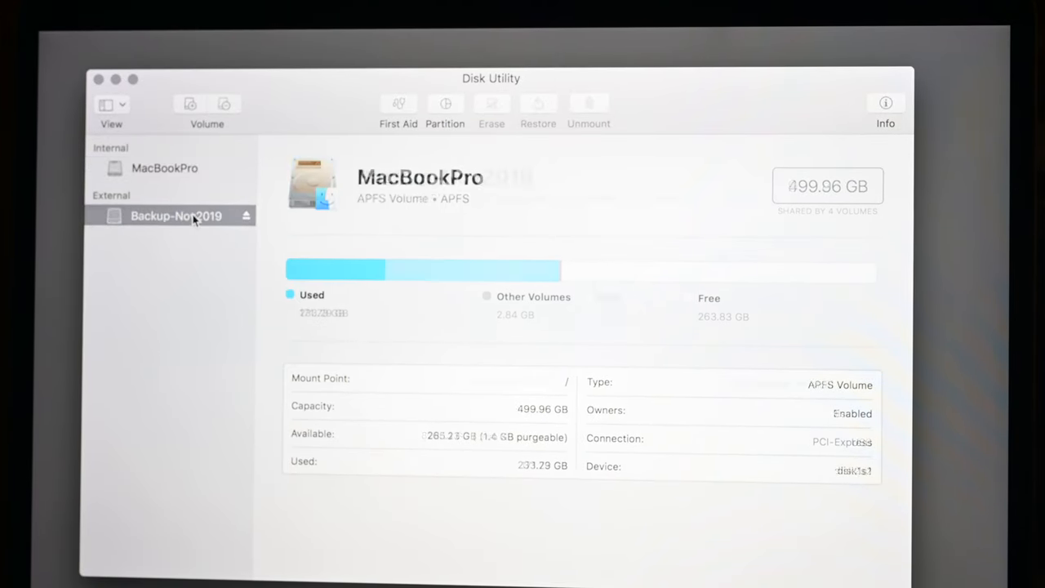
pyautogui.click(176, 215)
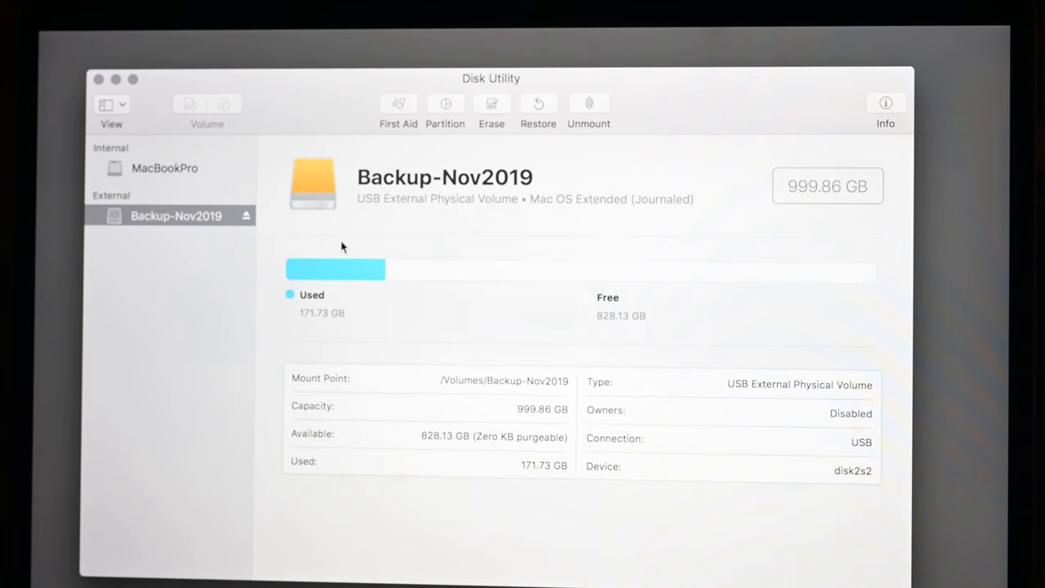
pyautogui.moveTo(391, 248)
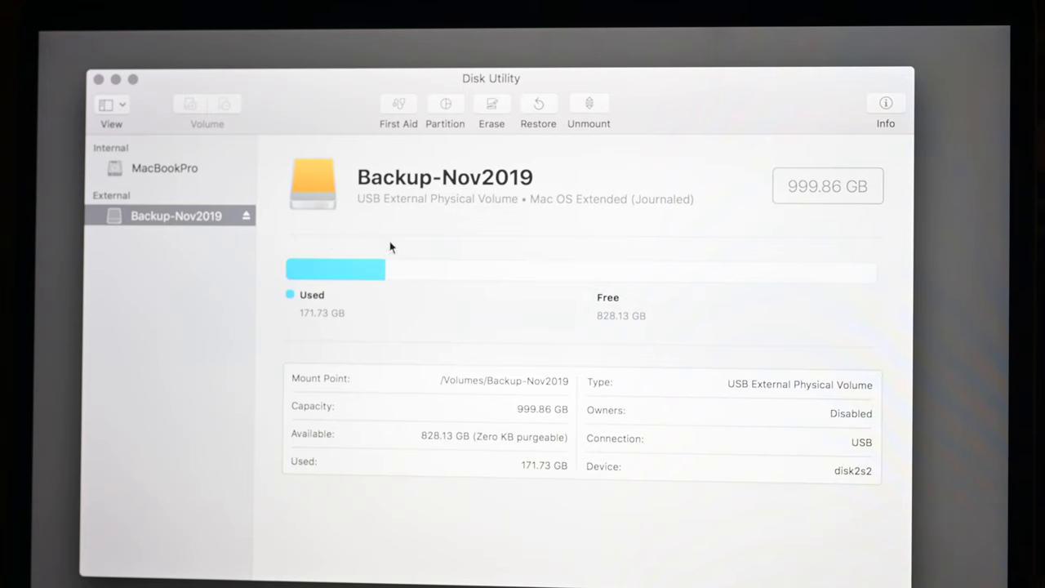
pyautogui.moveTo(310, 219)
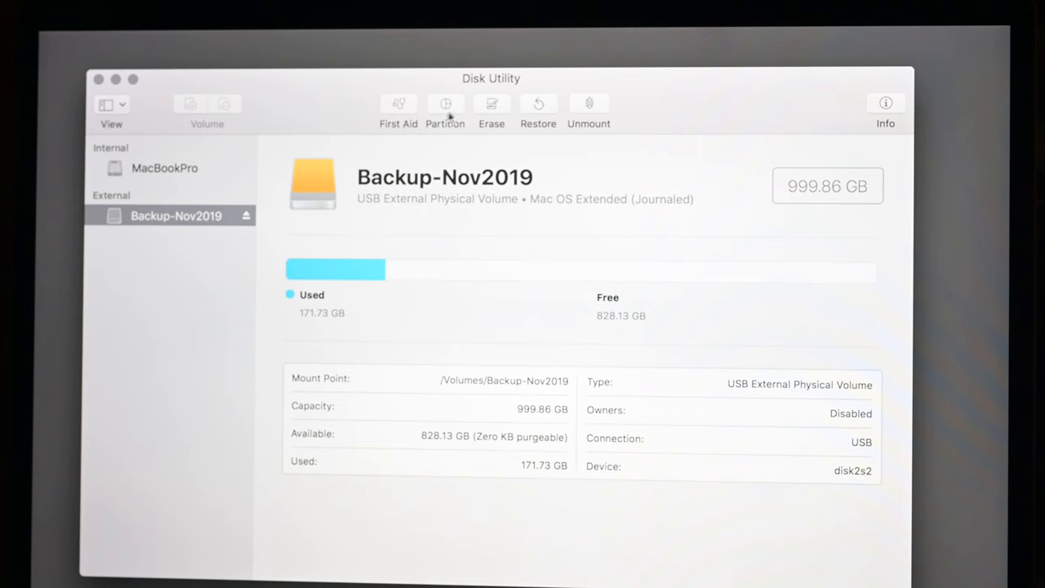
# Lay out a new 16 GB partition named MyVolume on the LaCie external drive.
pyautogui.click(444, 111)
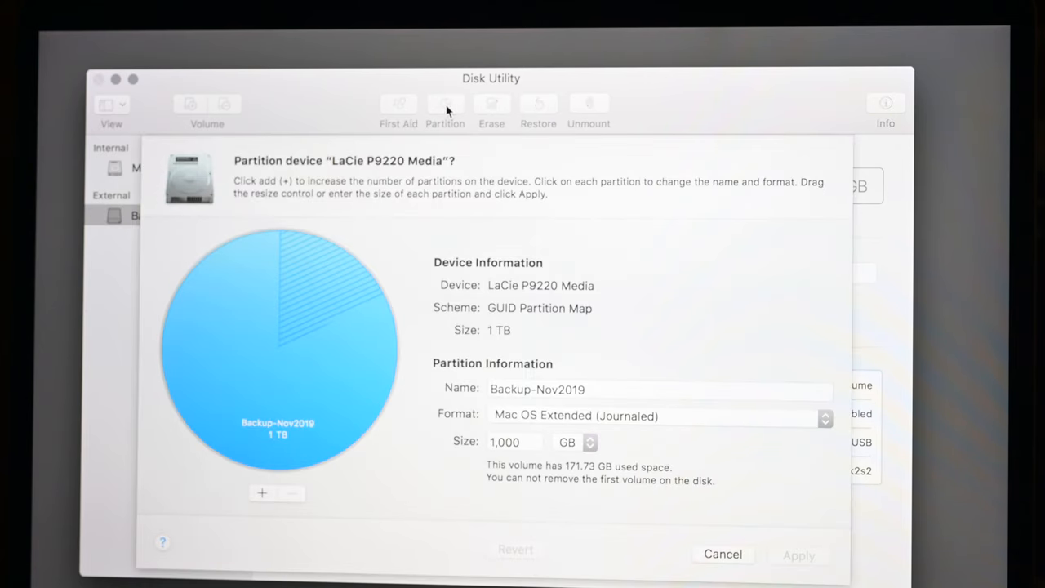
pyautogui.moveTo(349, 313)
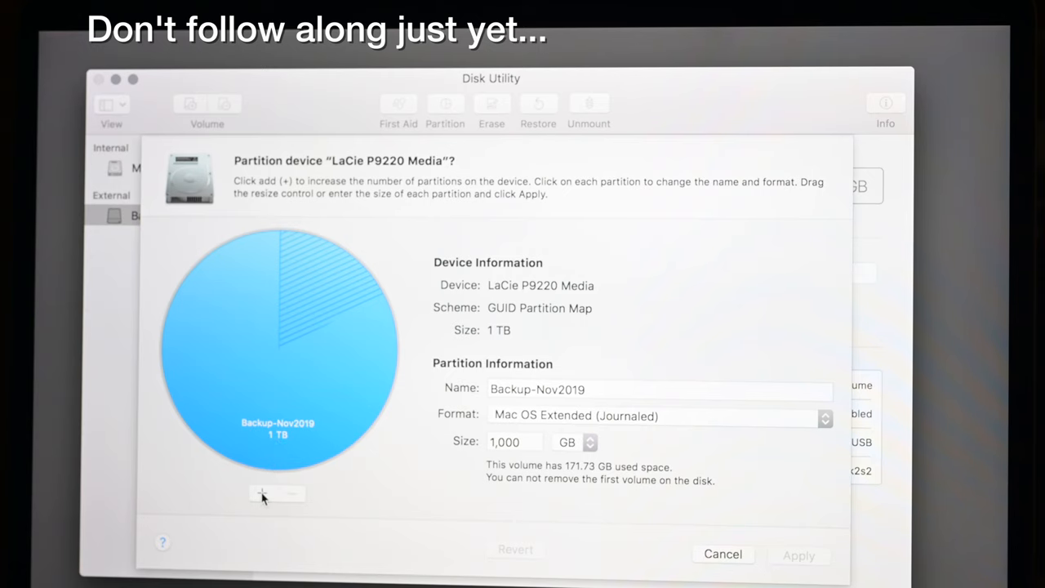
pyautogui.click(262, 494)
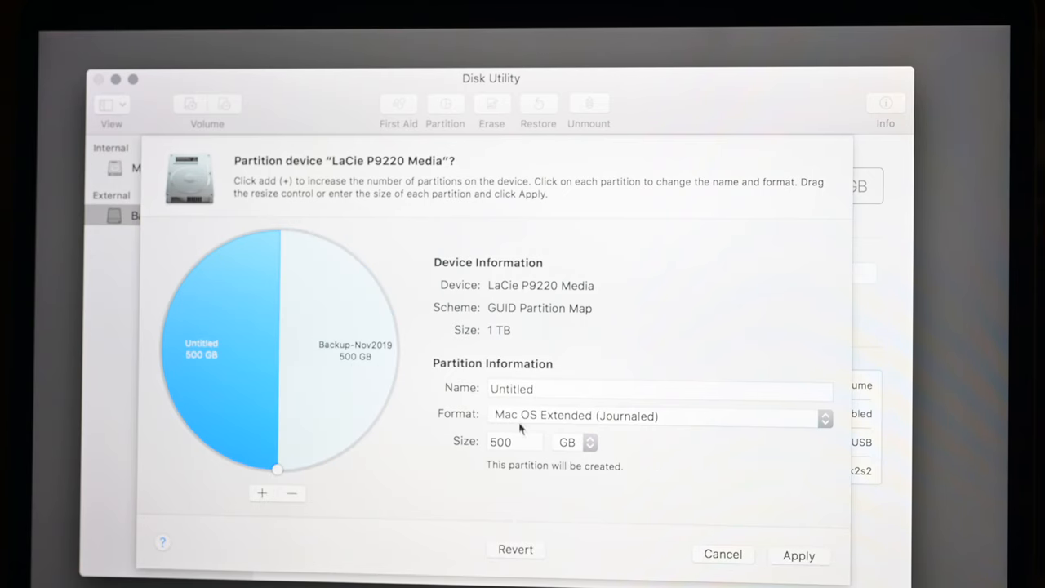
pyautogui.click(515, 441)
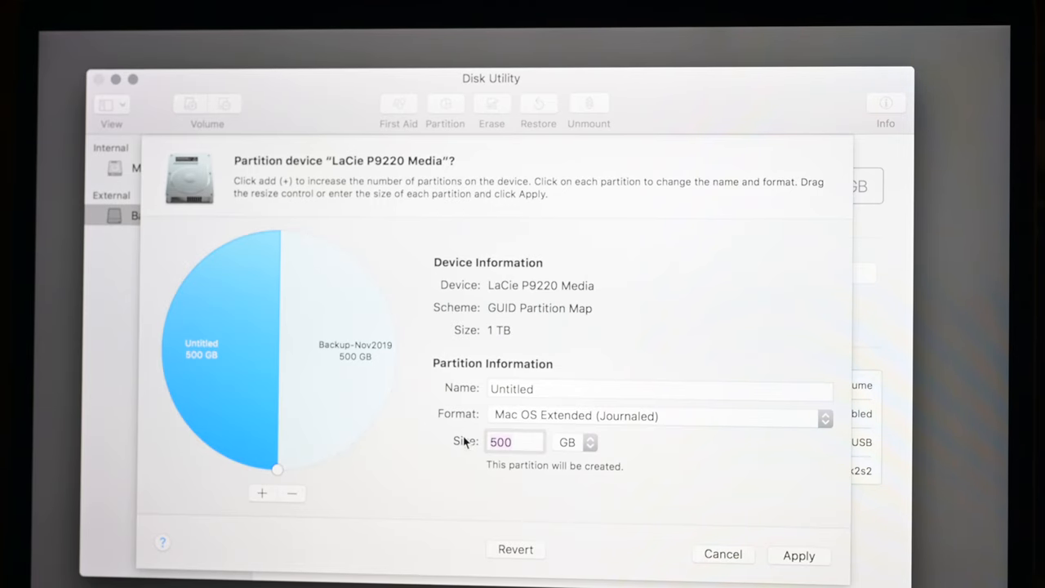
pyautogui.write('16')
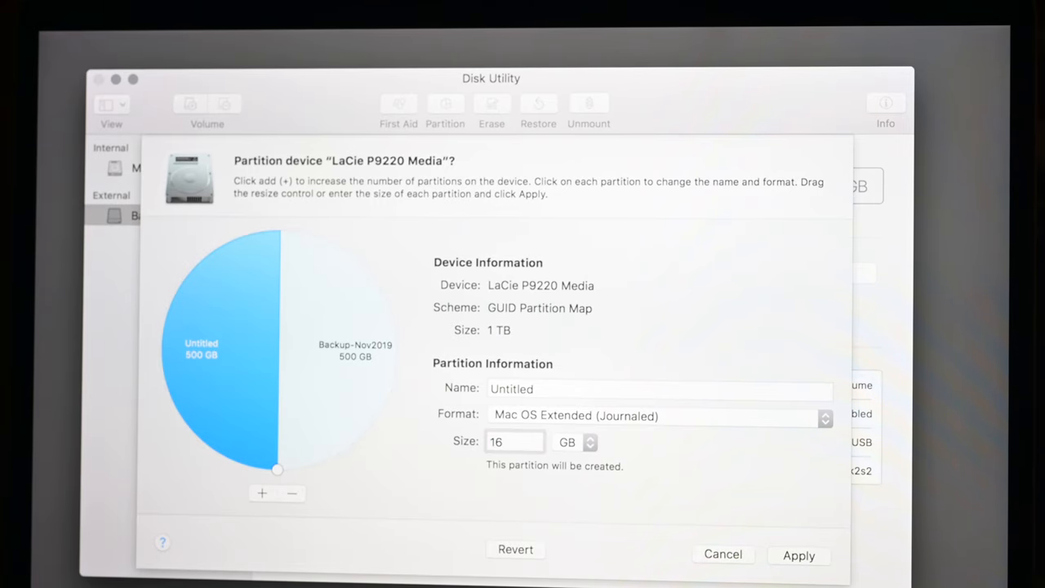
pyautogui.moveTo(278, 470); pyautogui.dragTo(269, 232)
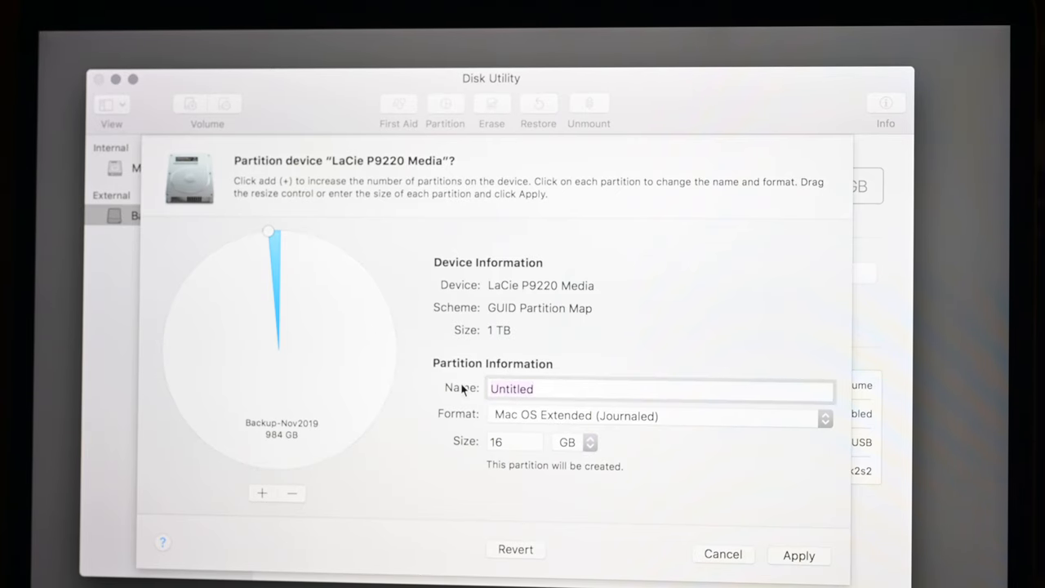
pyautogui.write('My')
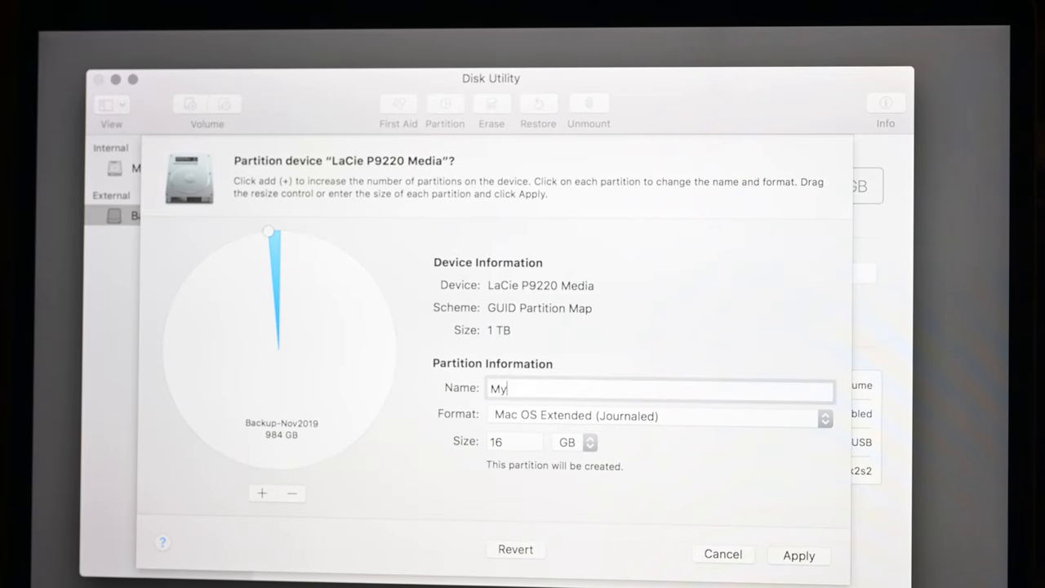
pyautogui.write('Volu')
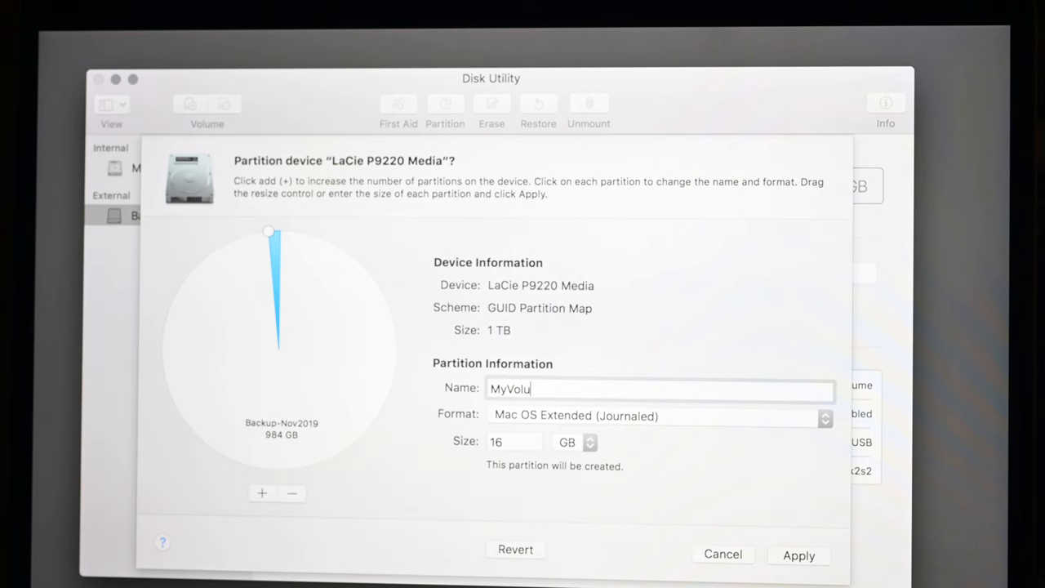
pyautogui.write('me')
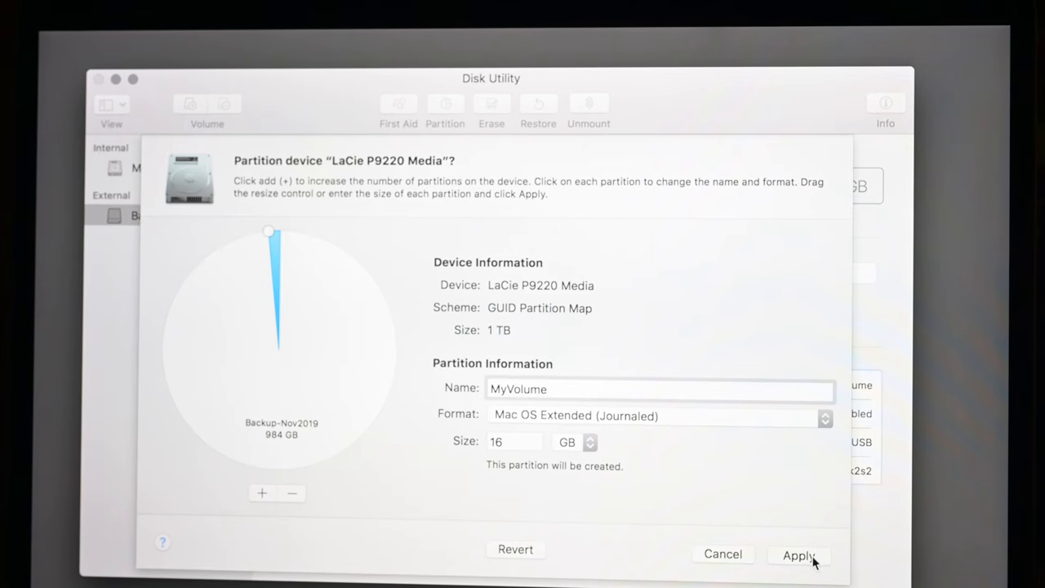
# Attempt to apply the MyVolume layout, then cancel at the confirmation sheet, leaving the drive unchanged.
pyautogui.click(660, 389)
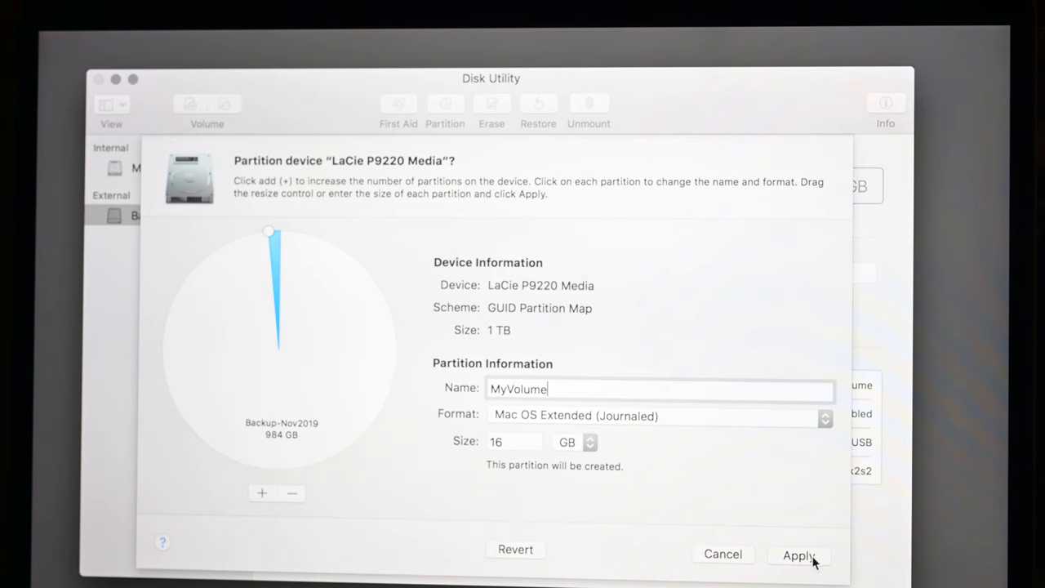
pyautogui.moveTo(825, 563)
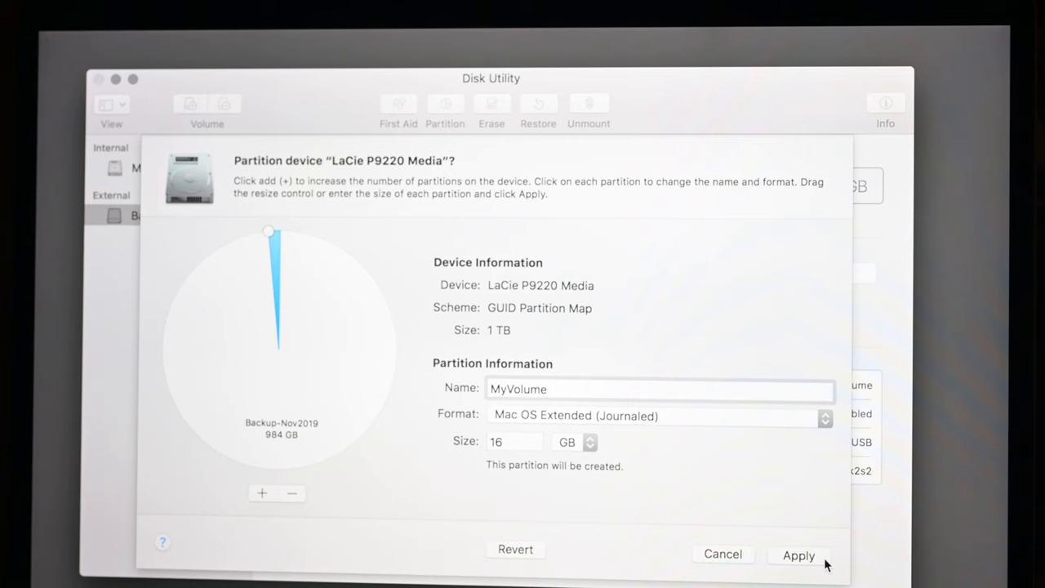
pyautogui.moveTo(820, 563)
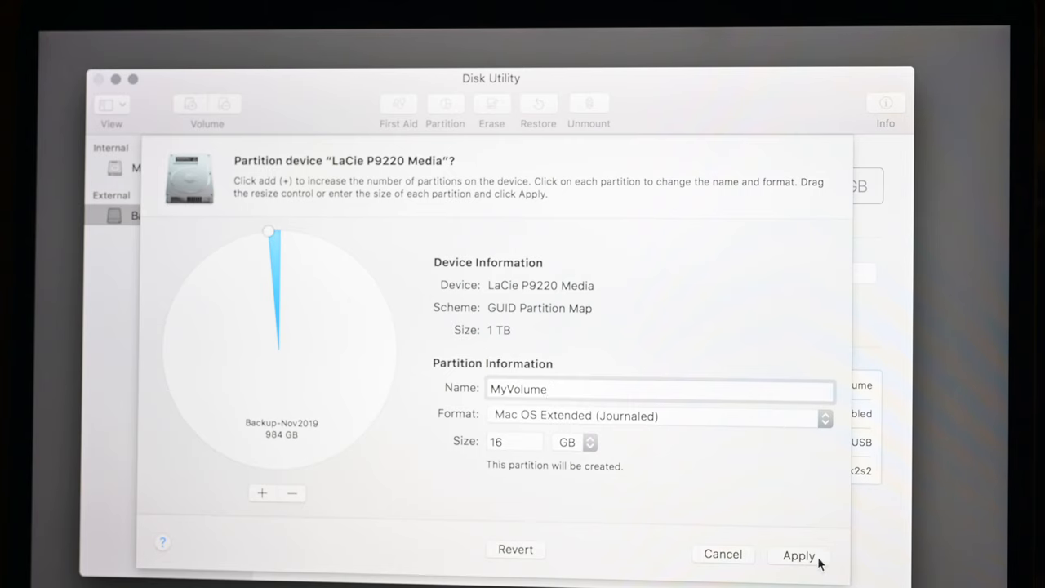
pyautogui.click(660, 389)
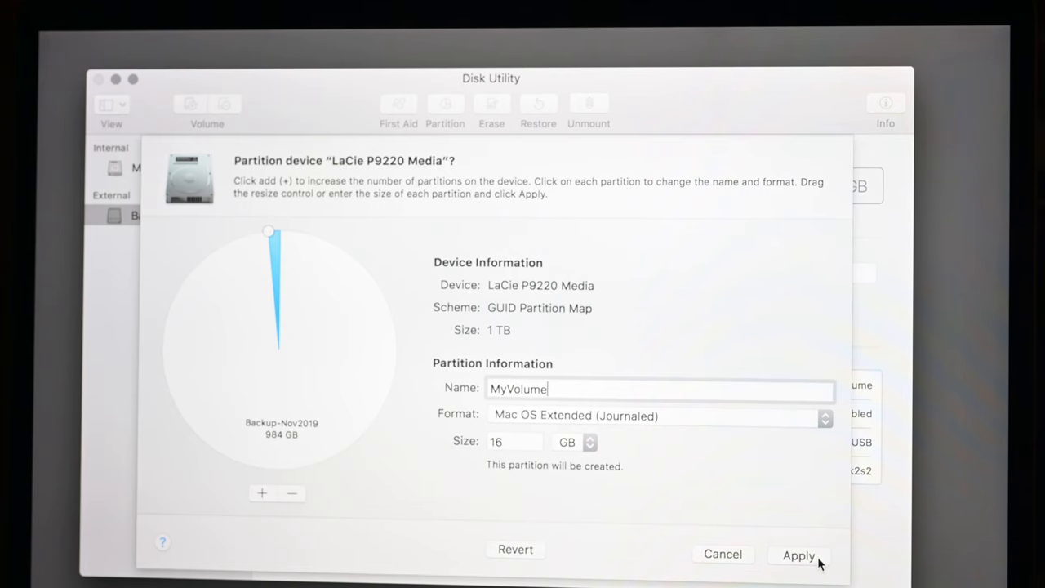
pyautogui.click(797, 555)
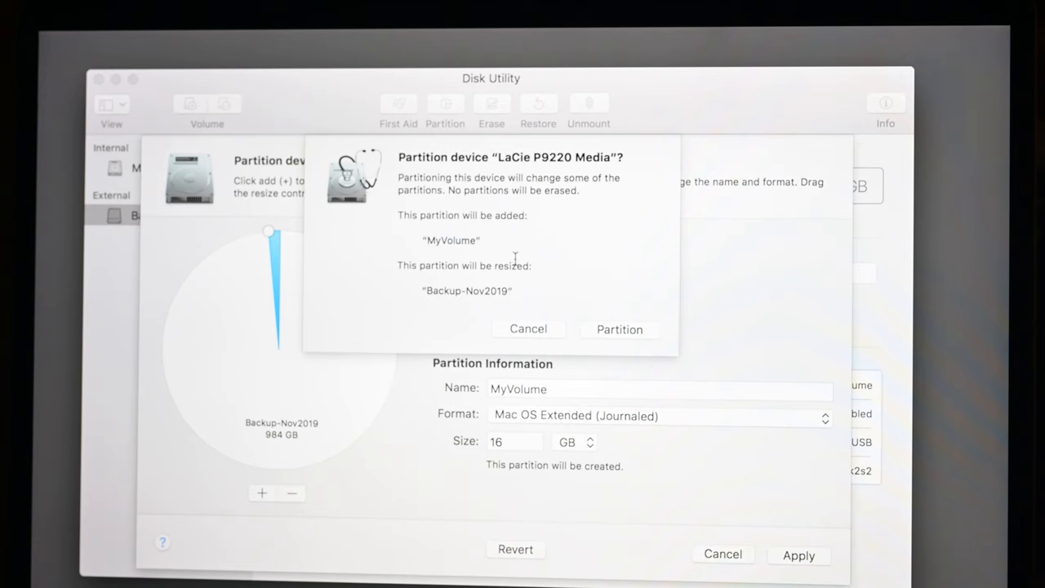
pyautogui.moveTo(650, 338)
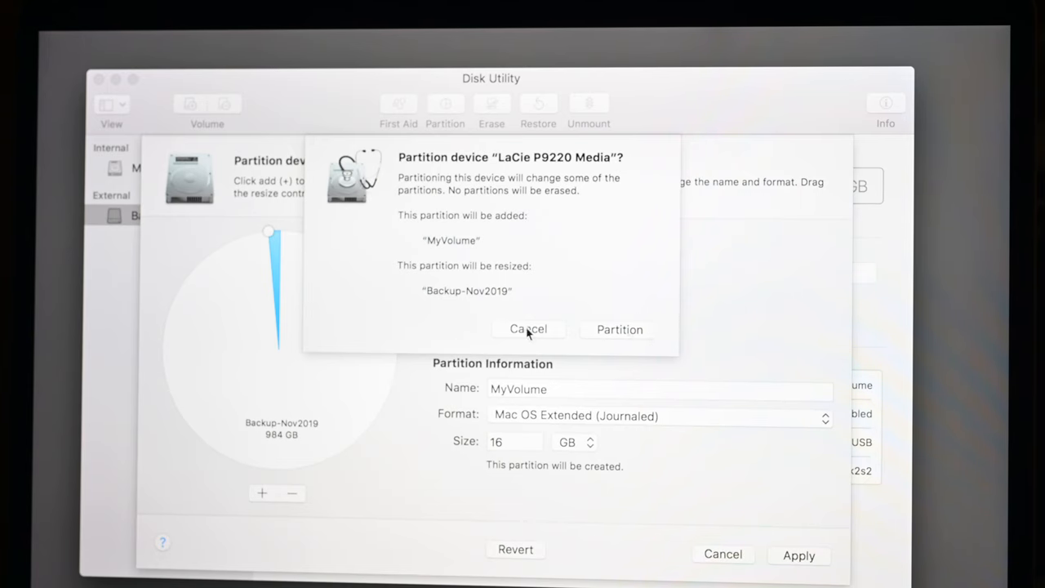
pyautogui.click(529, 330)
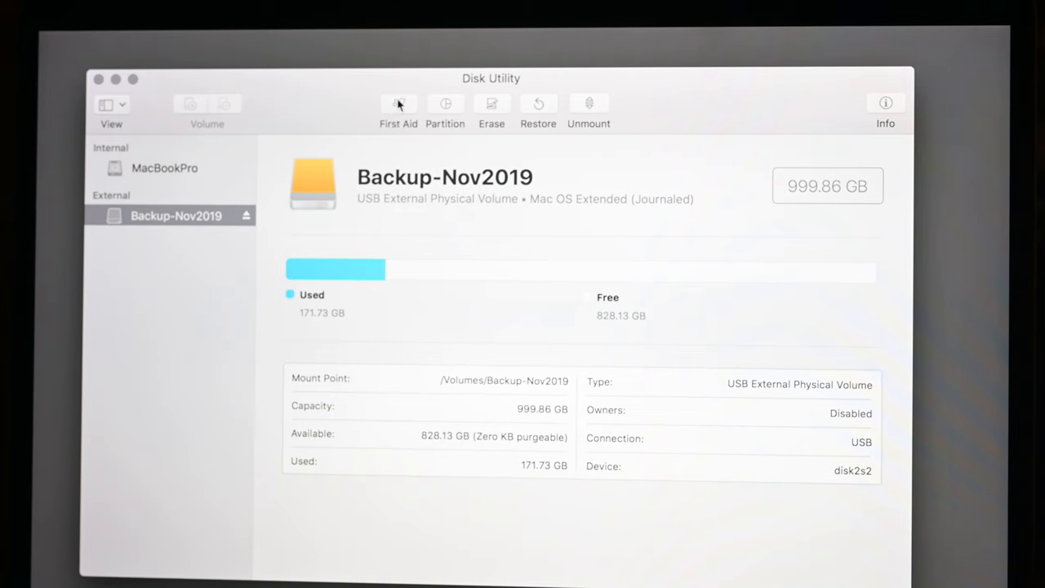
# Run First Aid on Backup-Nov2019, confirm the volume is OK, and dismiss the report.
pyautogui.click(399, 106)
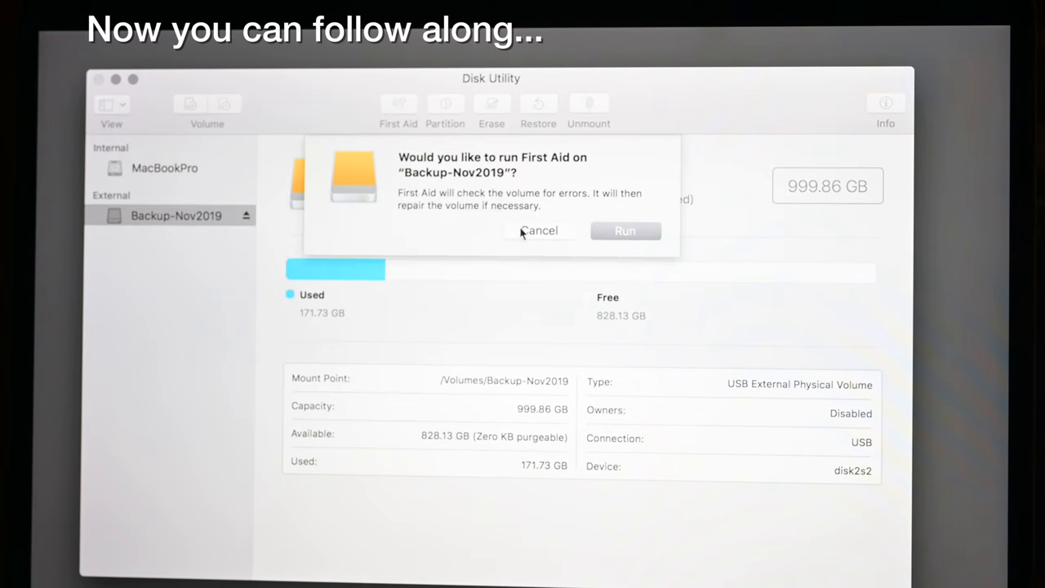
pyautogui.click(623, 230)
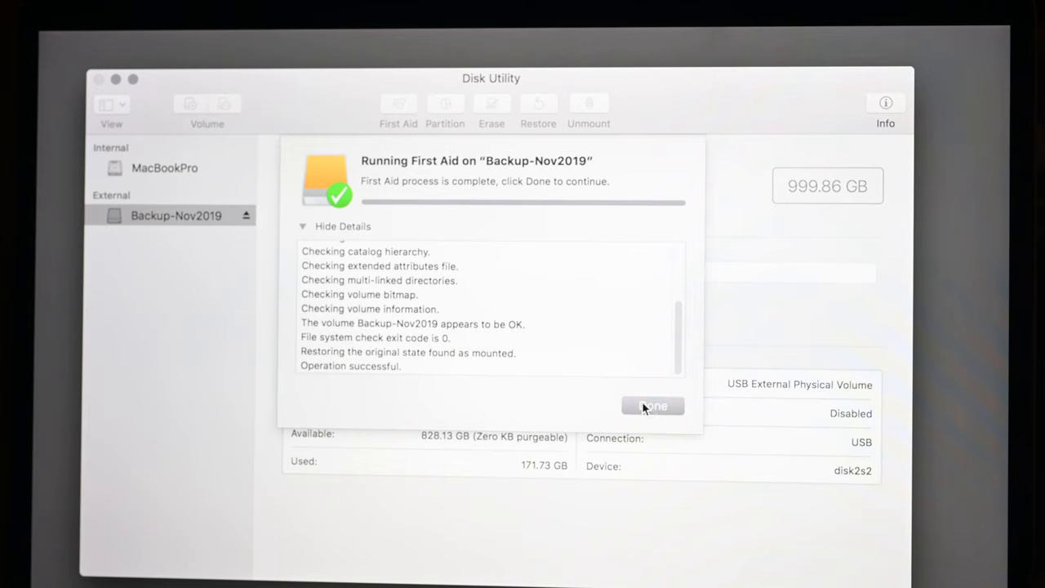
pyautogui.click(654, 405)
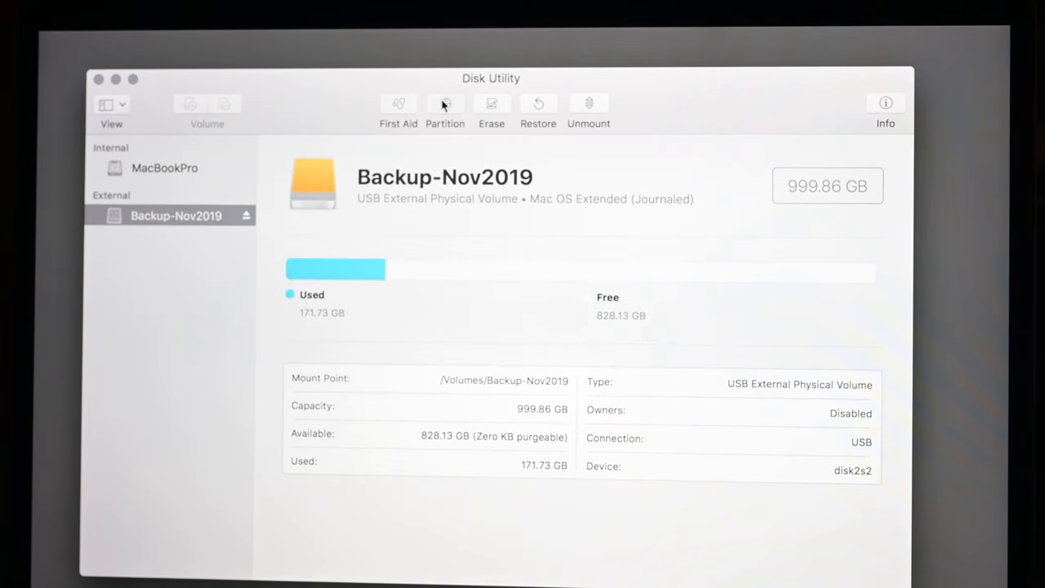
# Set up a 16 GB partition named MyVolume again and apply the layout.
pyautogui.click(444, 106)
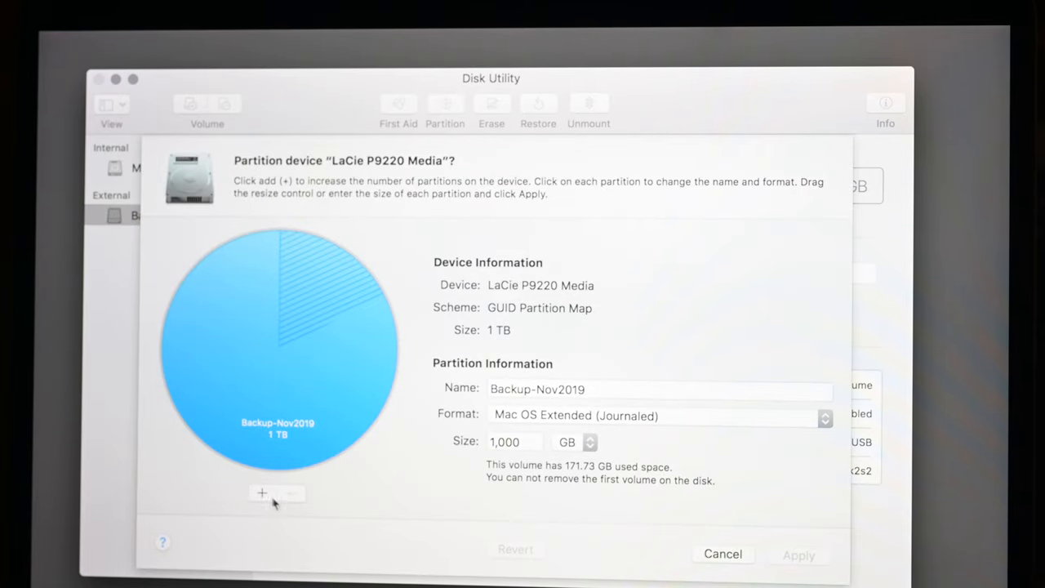
pyautogui.click(261, 493)
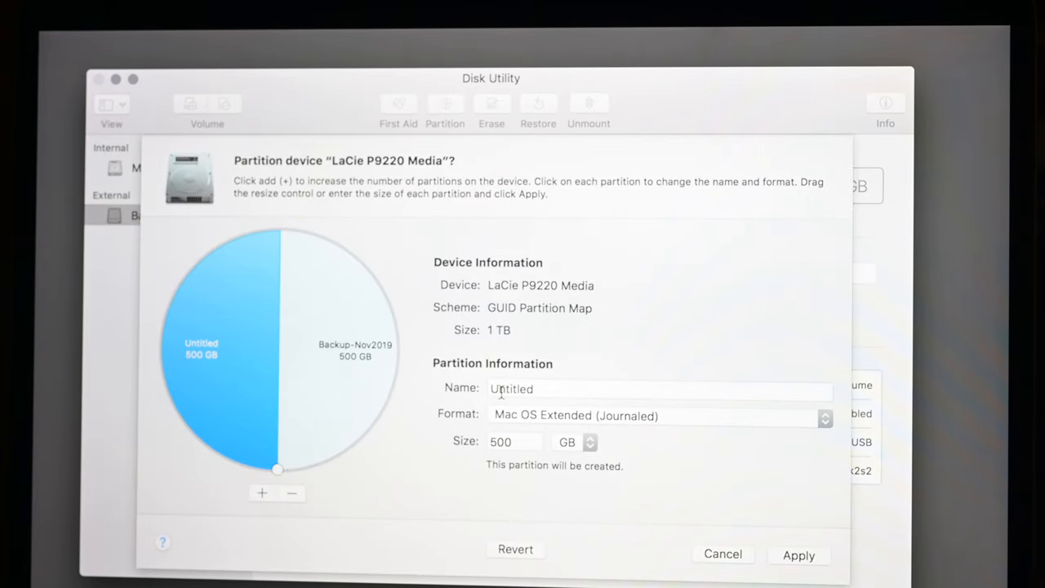
pyautogui.click(515, 441)
pyautogui.write('16')
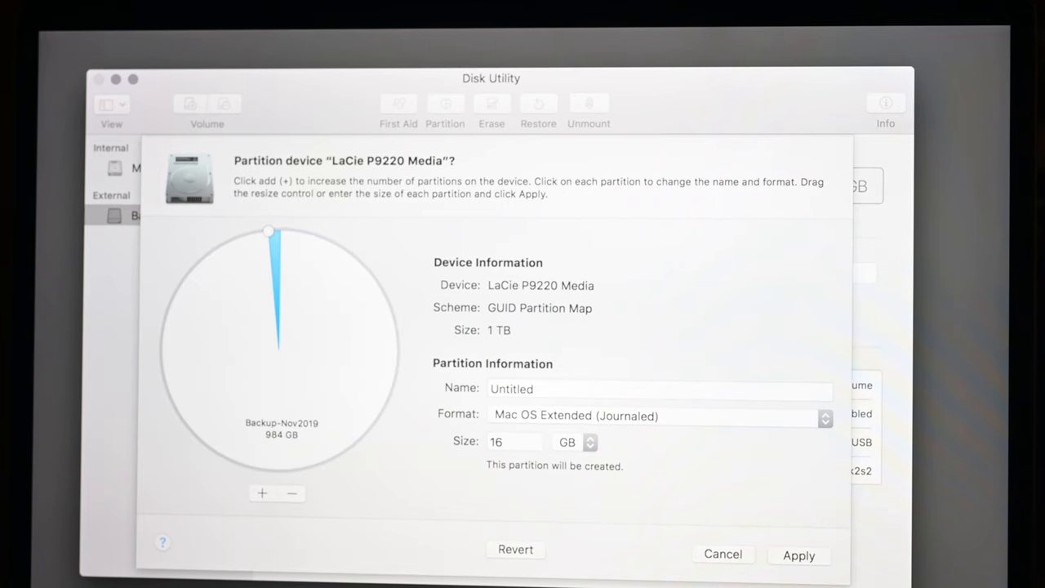
pyautogui.click(660, 388)
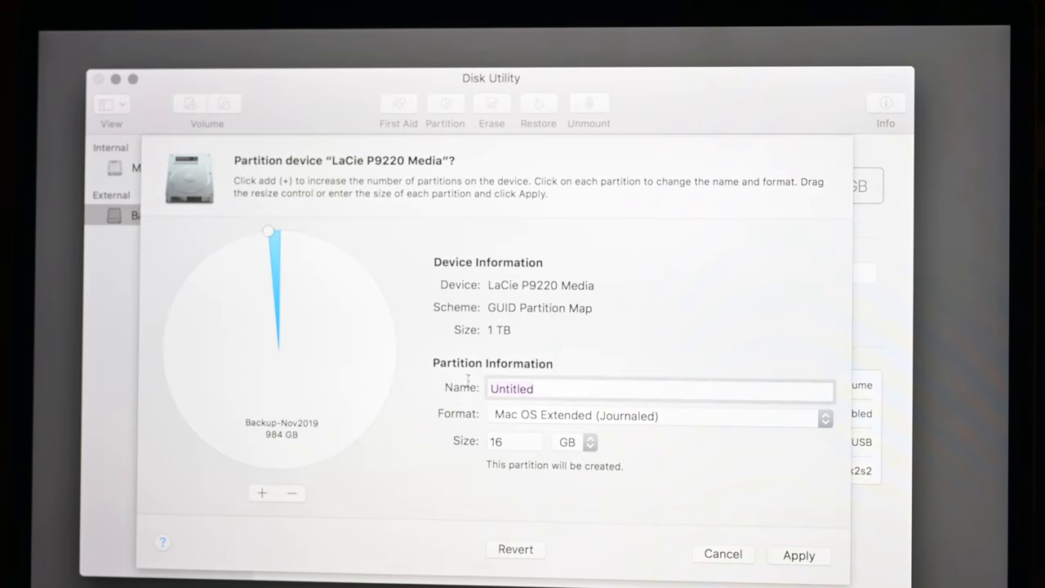
pyautogui.write('M')
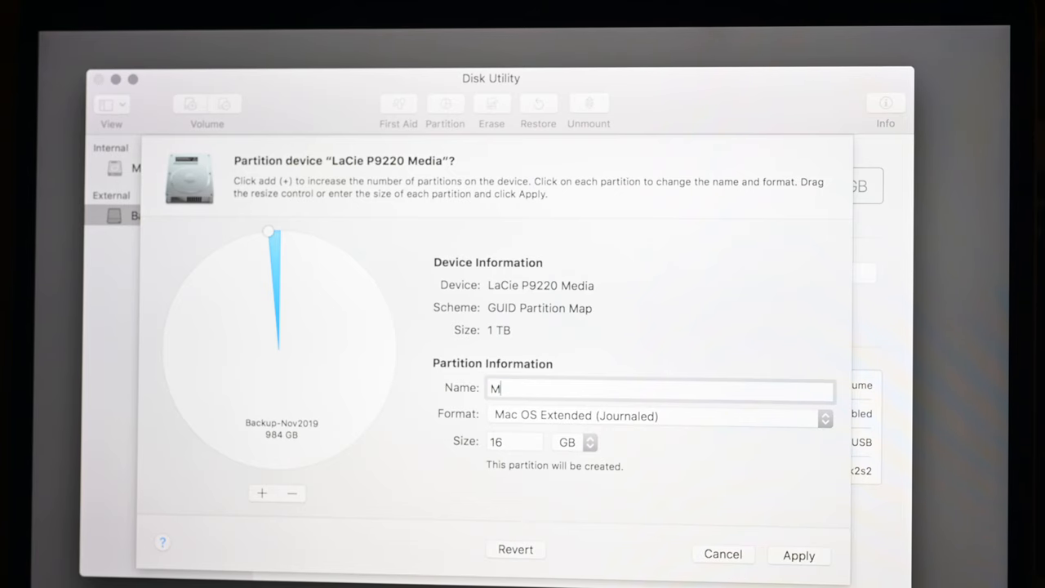
pyautogui.write('yVo')
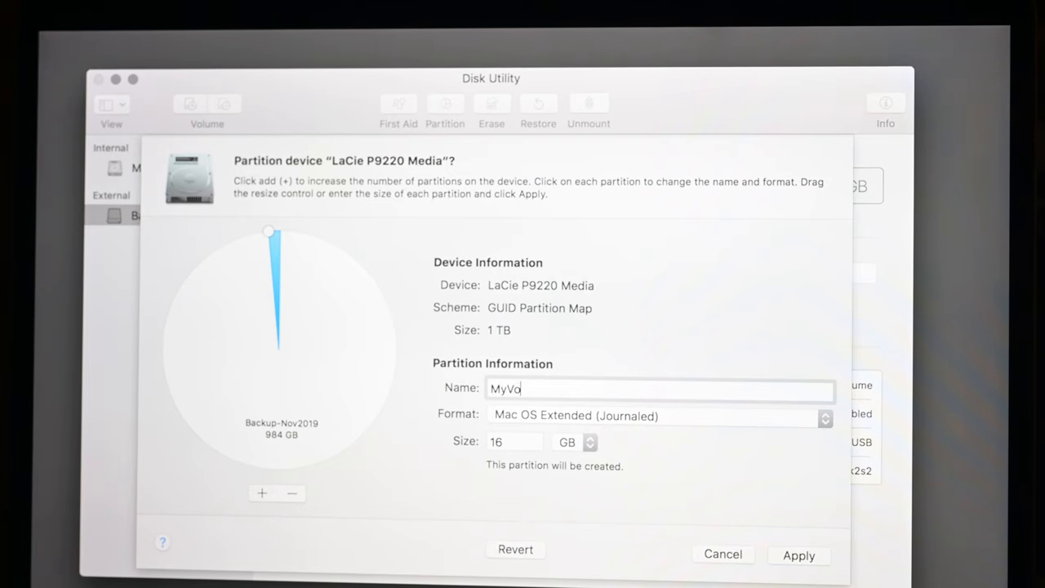
pyautogui.write('lume')
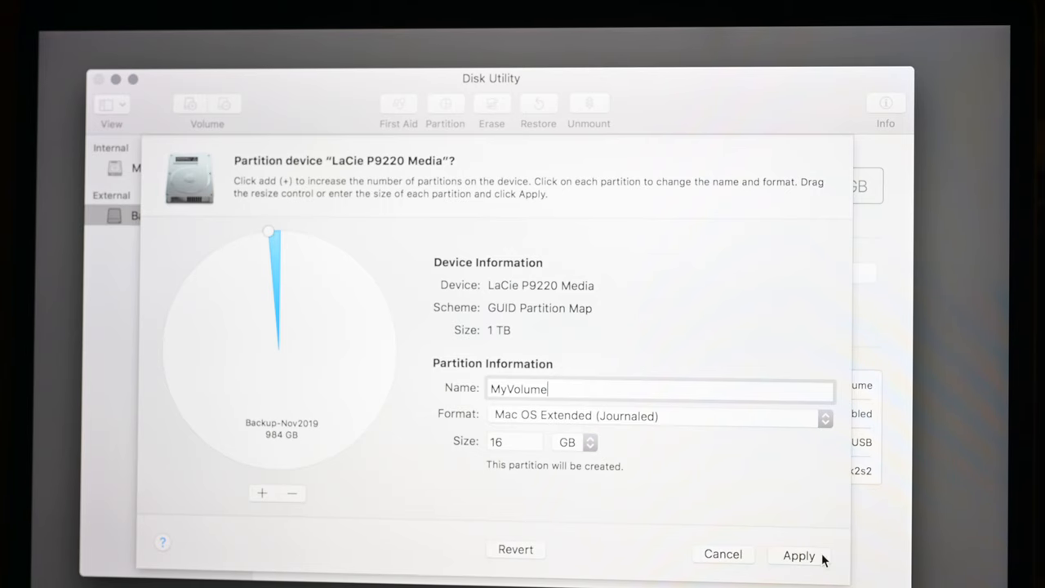
pyautogui.click(797, 555)
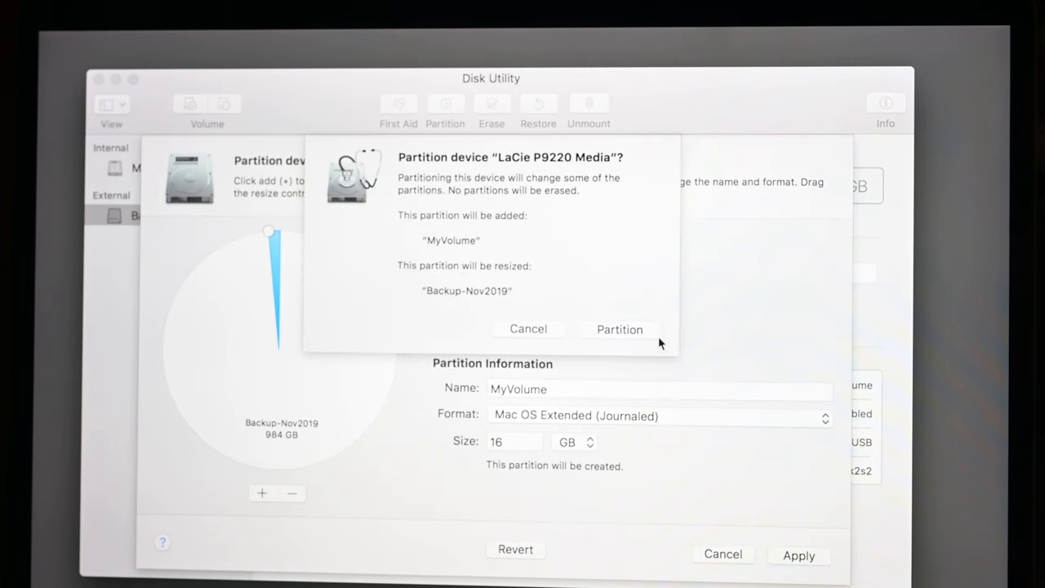
# Confirm the partitioning, creating MyVolume and shrinking Backup-Nov2019 to 983.86 GB.
pyautogui.click(619, 330)
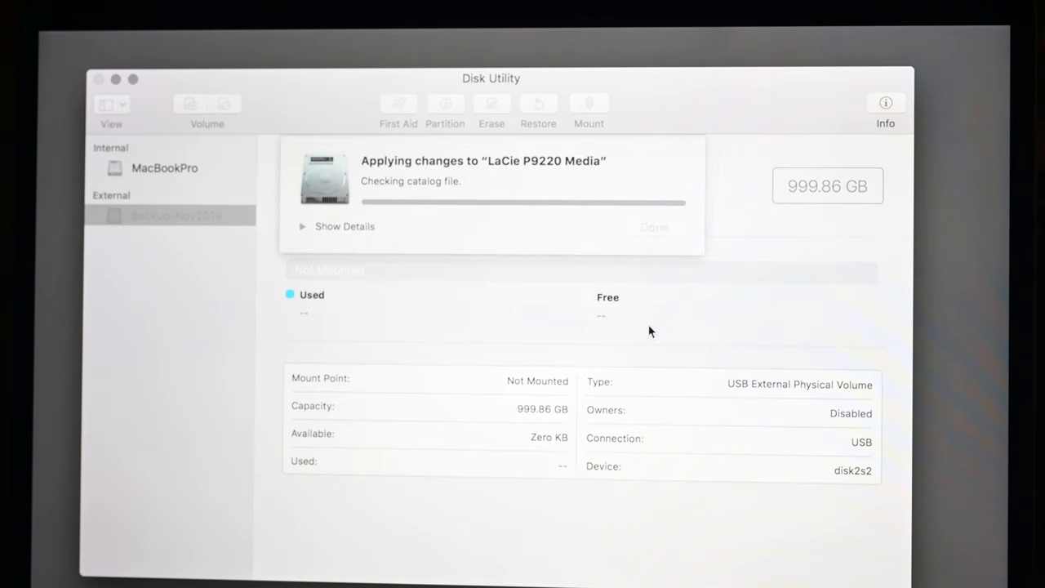
pyautogui.moveTo(608, 245)
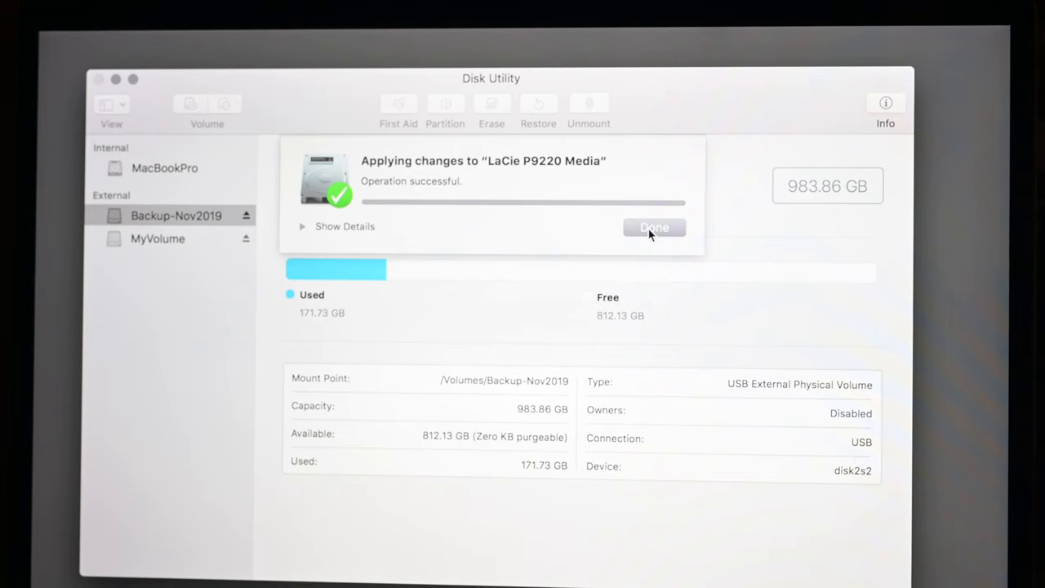
pyautogui.click(653, 227)
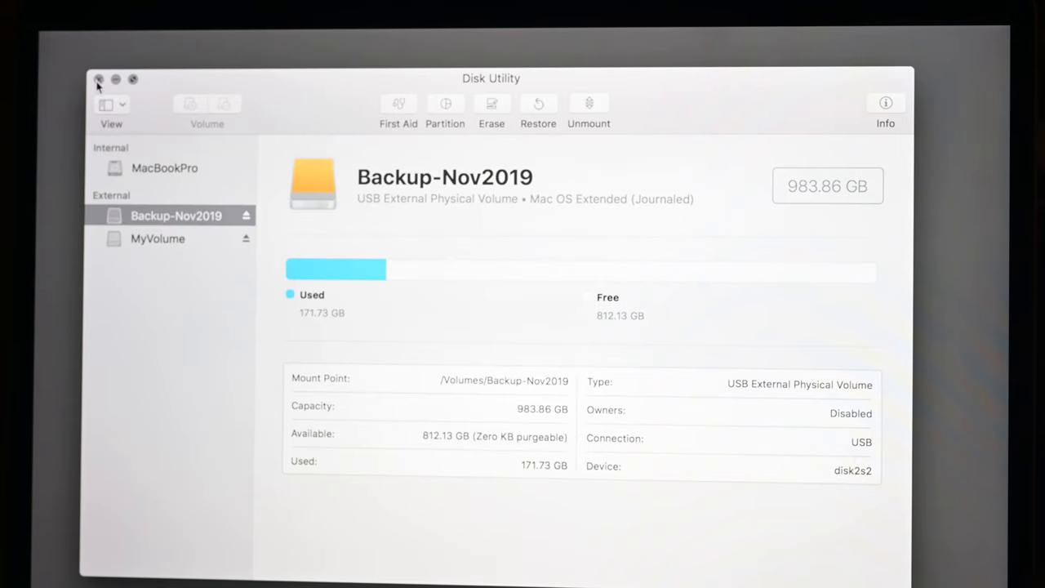
# Close Disk Utility and bring up a Finder window on the desktop.
pyautogui.click(98, 78)
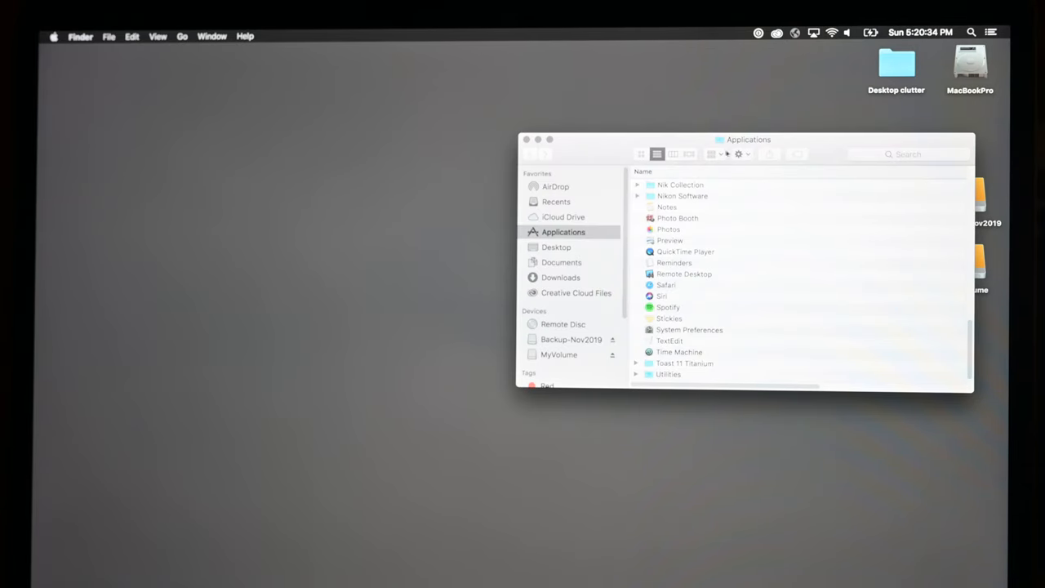
pyautogui.moveTo(748, 140); pyautogui.dragTo(490, 150)
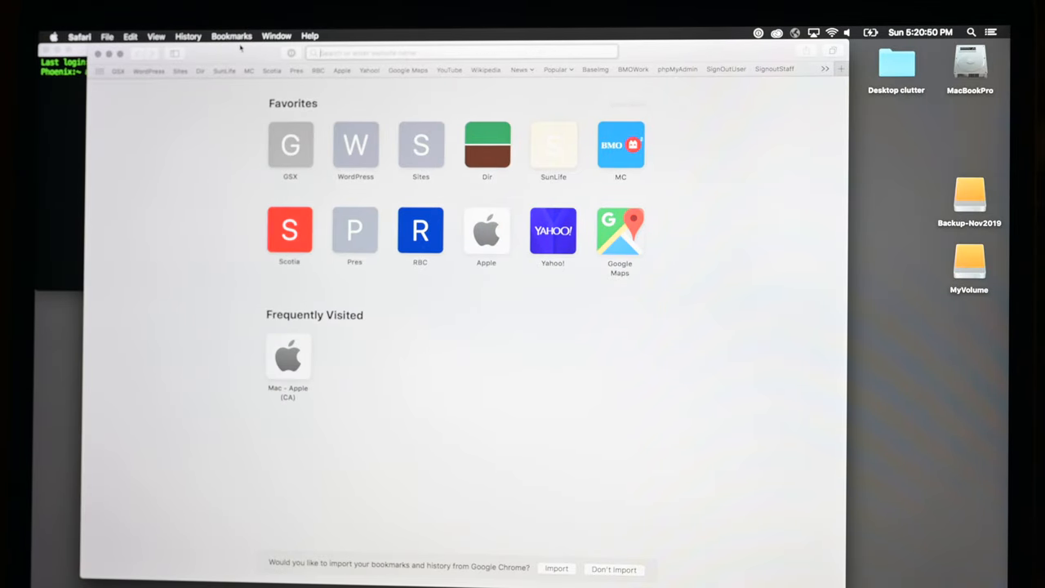
# Search Google for 'create macos bootable usb' and open Apple Support's bootable installer article.
pyautogui.write('create macos bootable usb')
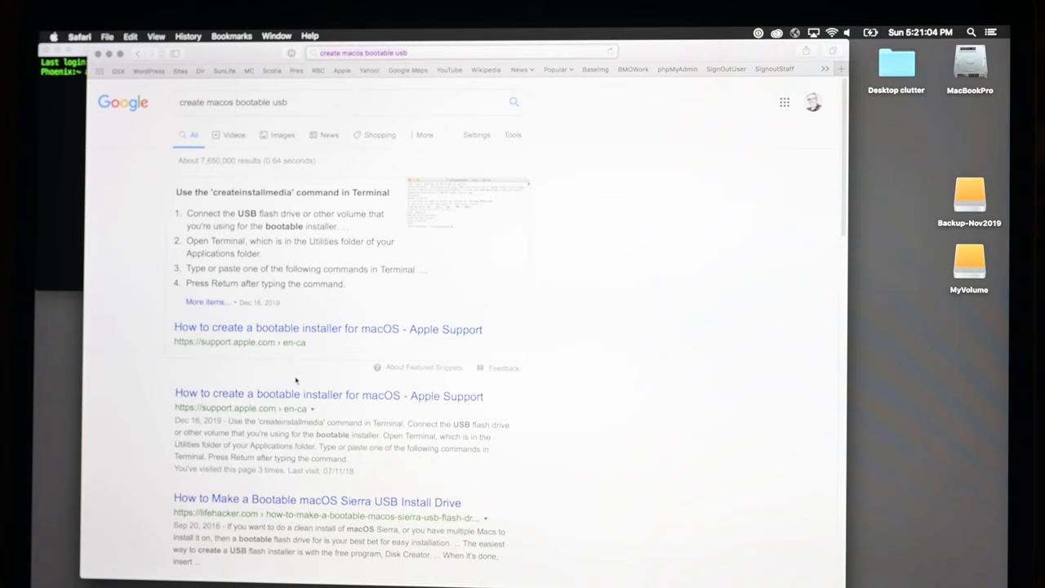
pyautogui.click(328, 395)
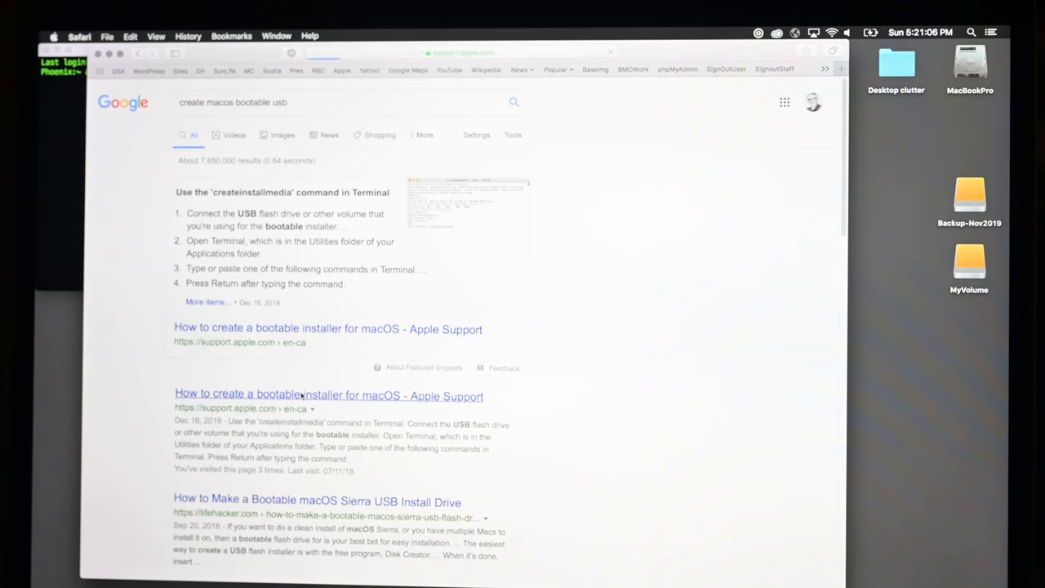
pyautogui.click(328, 395)
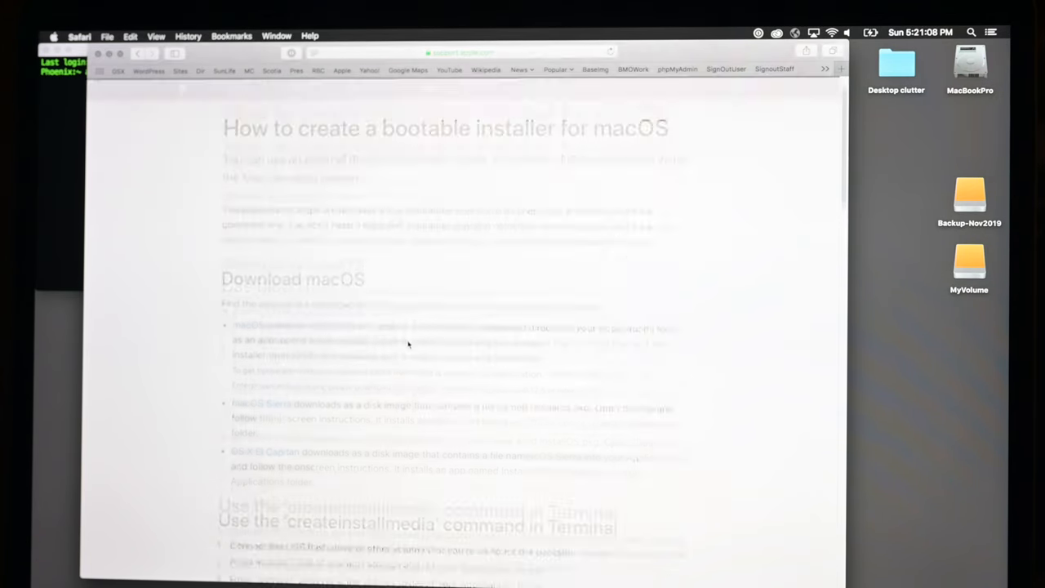
# Select the Mojave createinstallmedia command line in Apple Support's bootable installer guide.
pyautogui.scroll(-3)
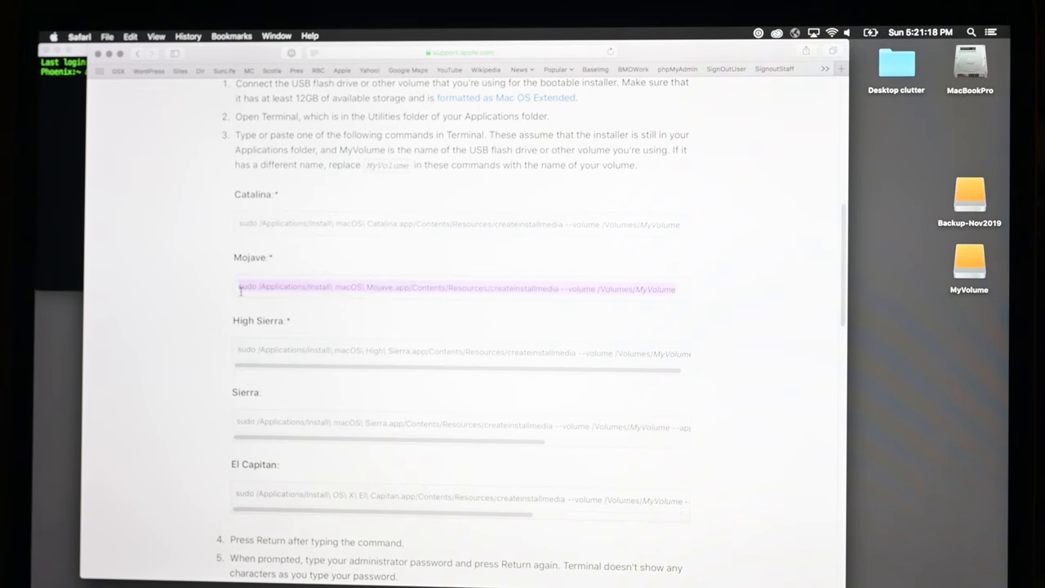
pyautogui.click(130, 36)
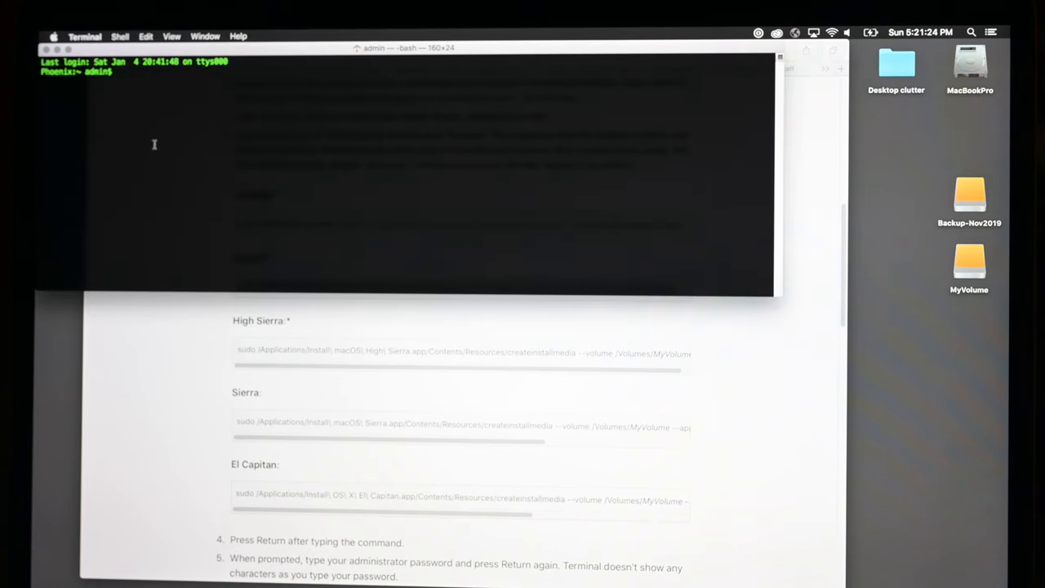
# Run the sudo createinstallmedia command for Mojave in Terminal, erasing MyVolume and copying the installer.
pyautogui.write('sudo /Applications/Install\\ macOS\\ Mojave.app/Contents/Resources/createinstallmedia --volume /Volumes/MyVolume')
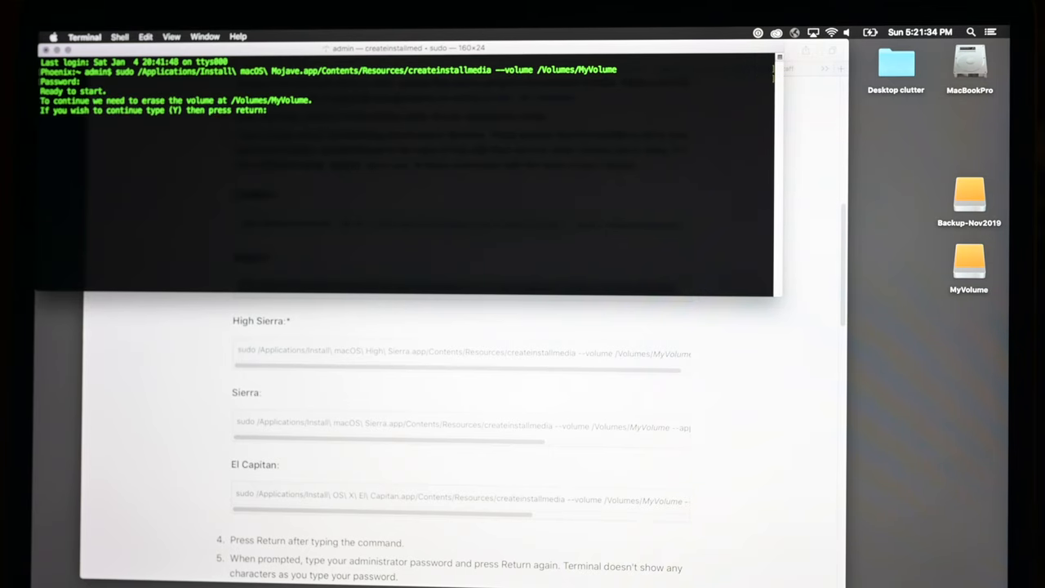
pyautogui.press('Return')
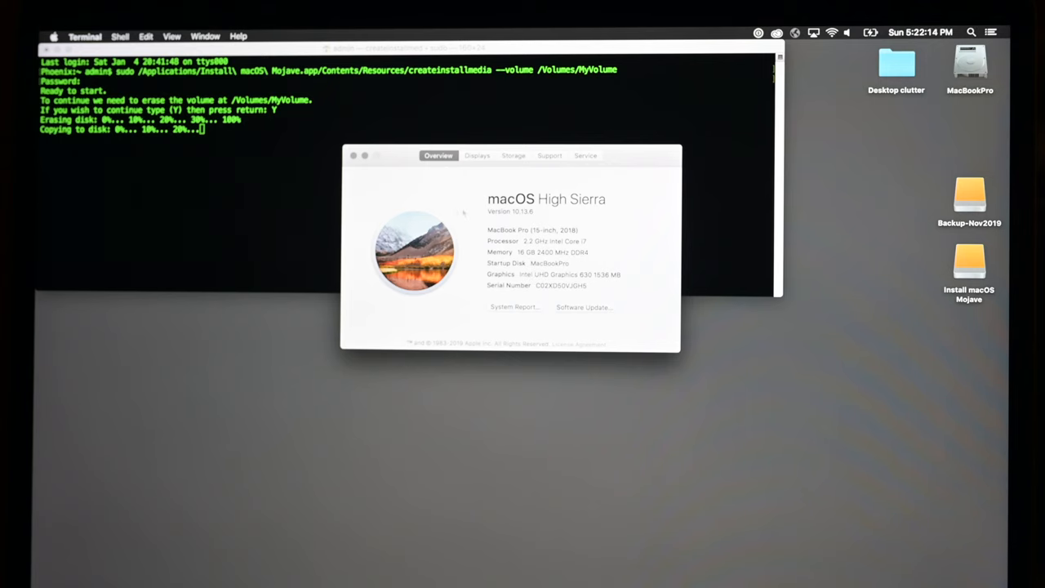
pyautogui.click(353, 155)
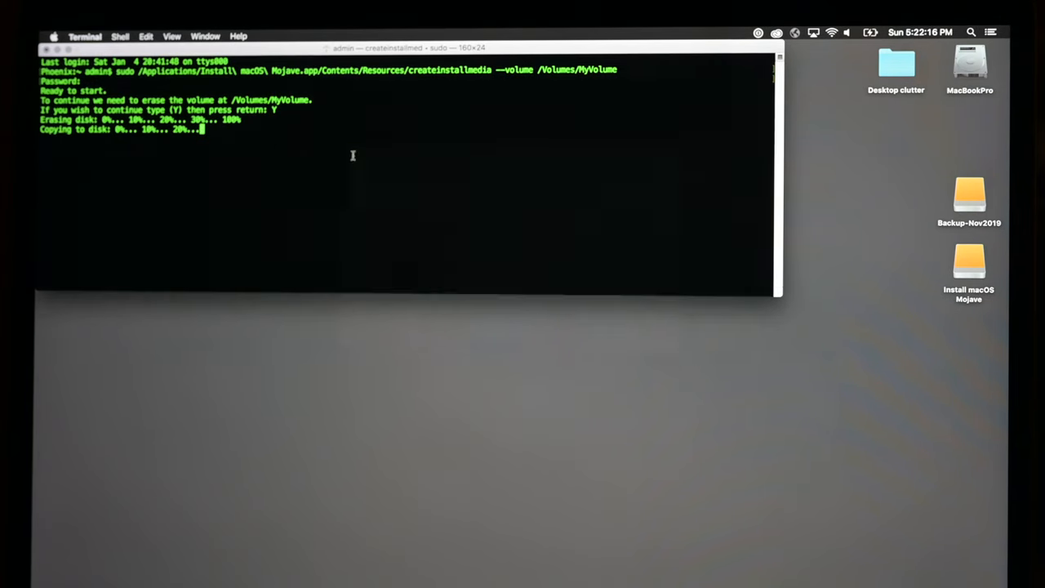
pyautogui.moveTo(333, 167)
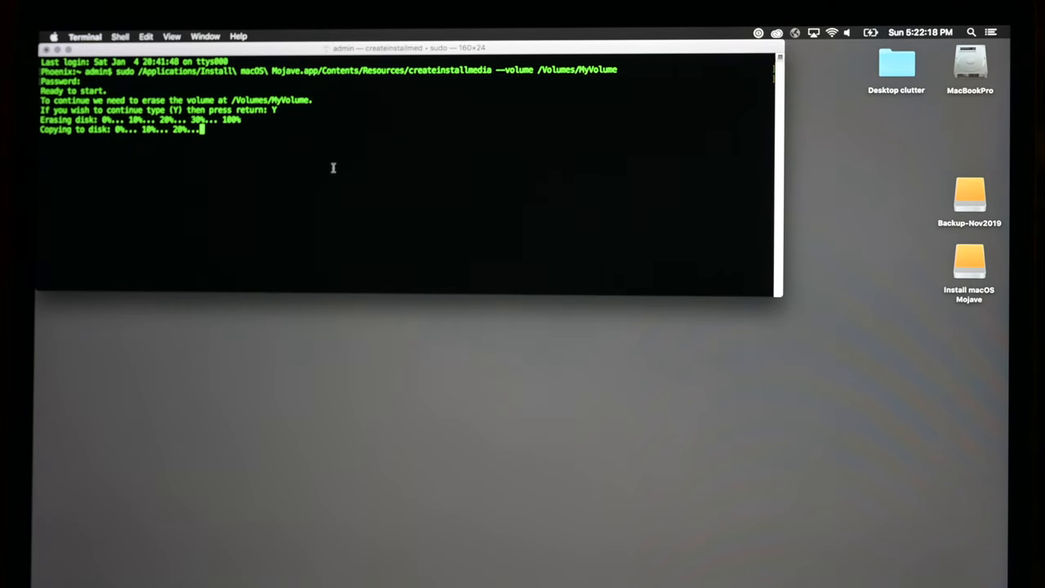